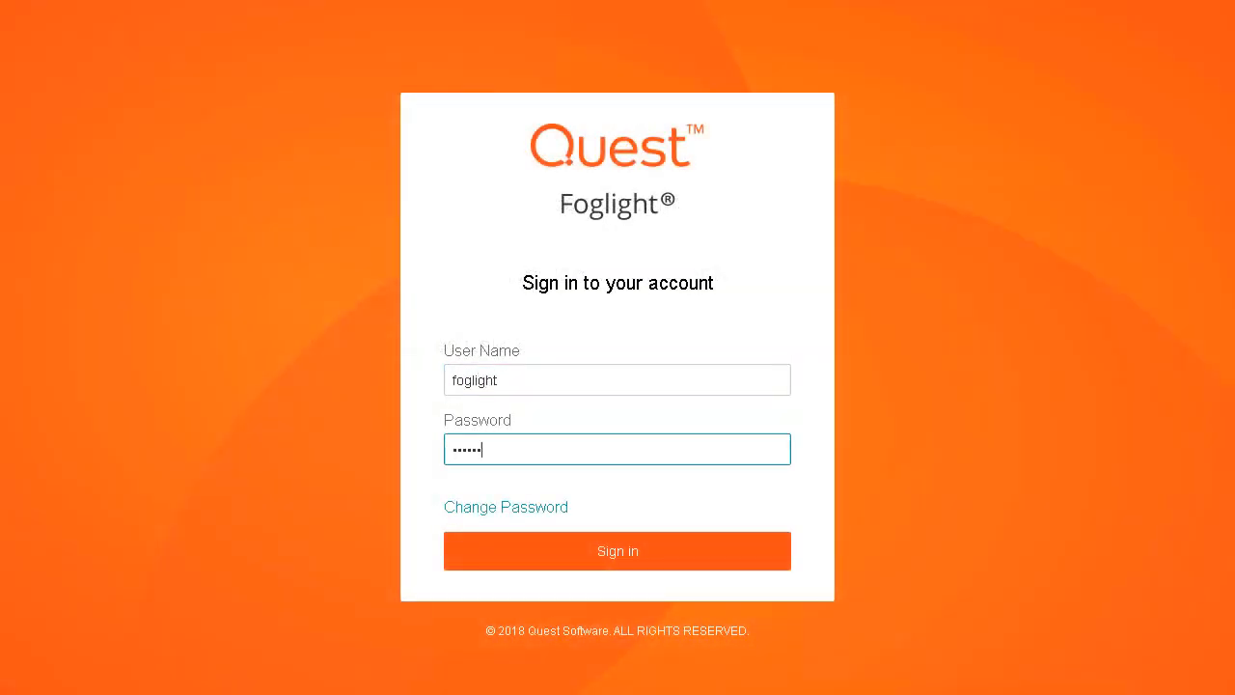
Sign in to Foglight so the Databases overview lists all SQL Server instances.
{"action": "left_click", "coordinate": [618, 551]}
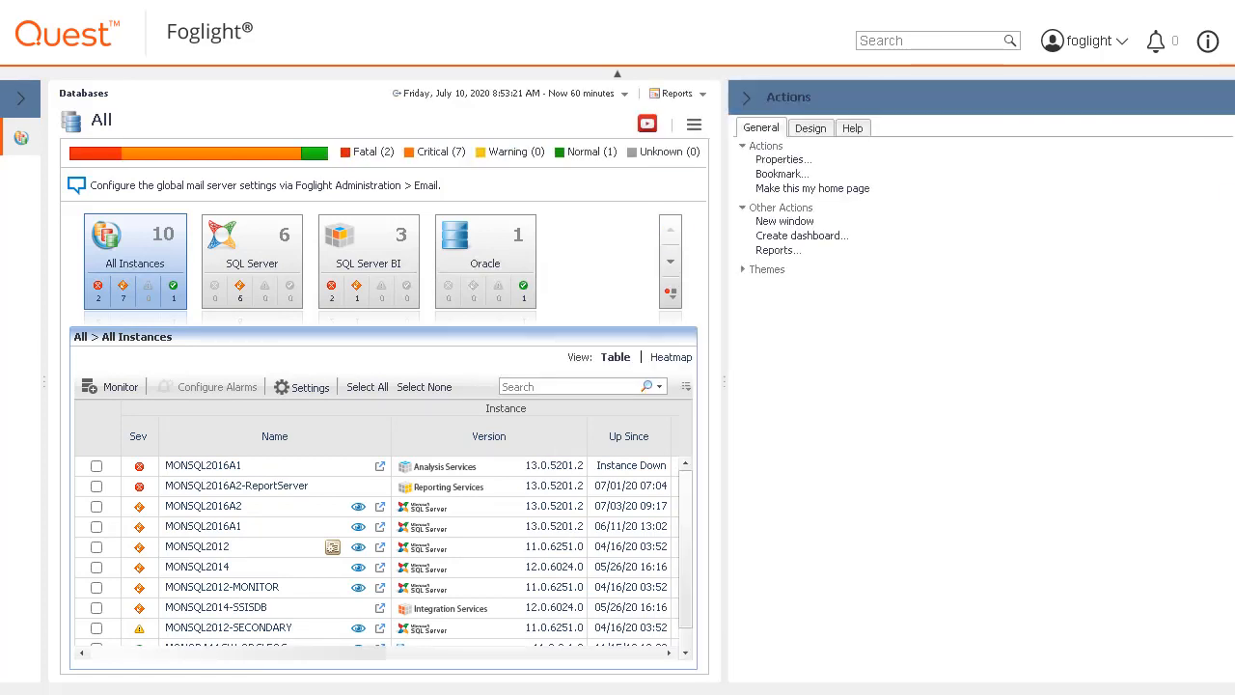
Create a blank custom dashboard from all data with default properties, named My Dashboard 1.
{"action": "left_click", "coordinate": [801, 236]}
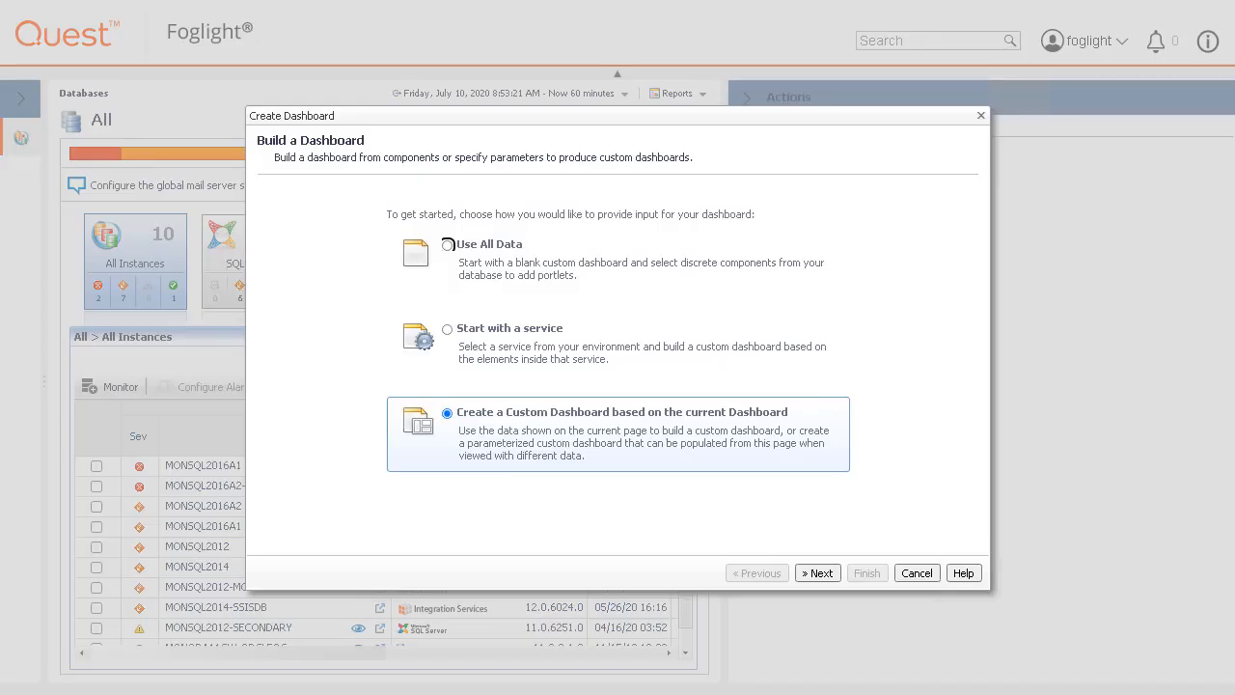
{"action": "left_click", "coordinate": [447, 243]}
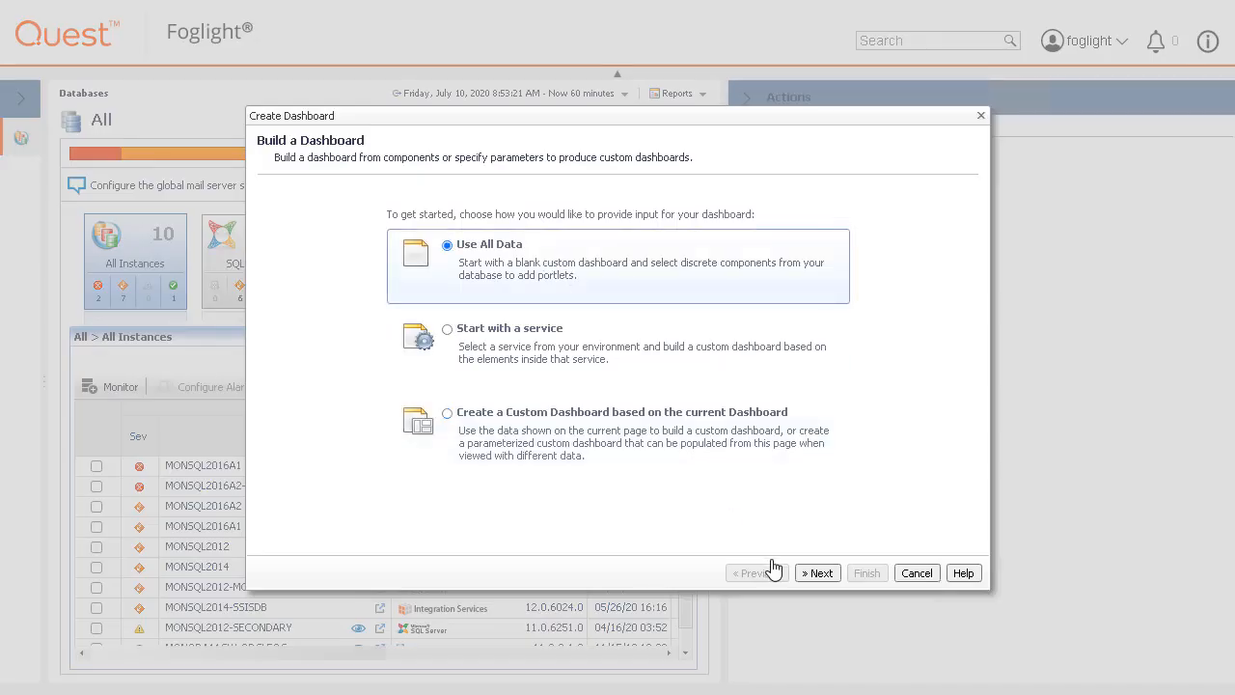
{"action": "left_click", "coordinate": [819, 571]}
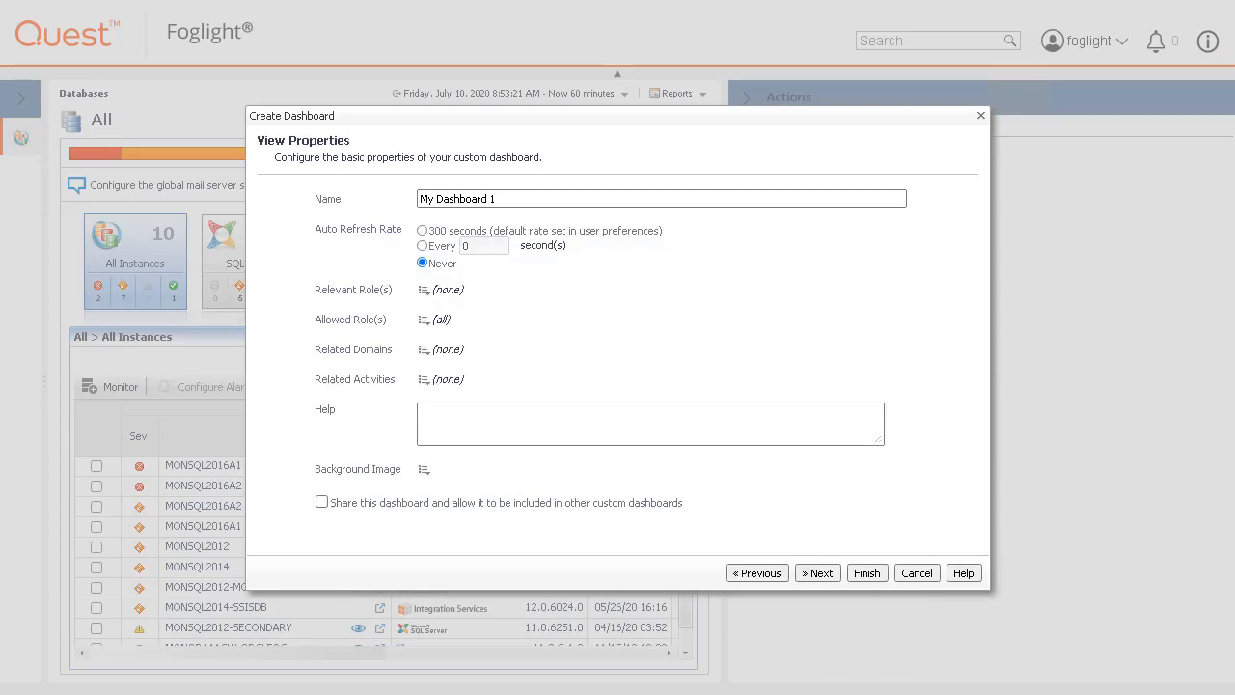
{"action": "left_click", "coordinate": [865, 572]}
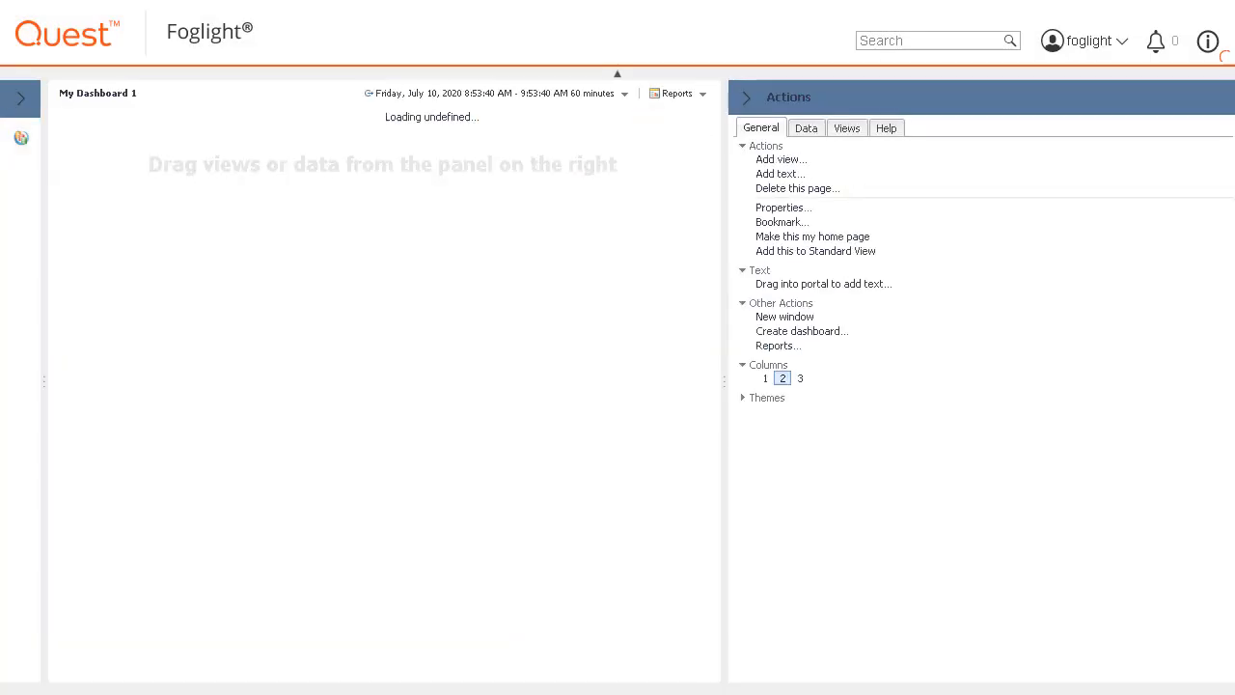
{"action": "left_click", "coordinate": [780, 158]}
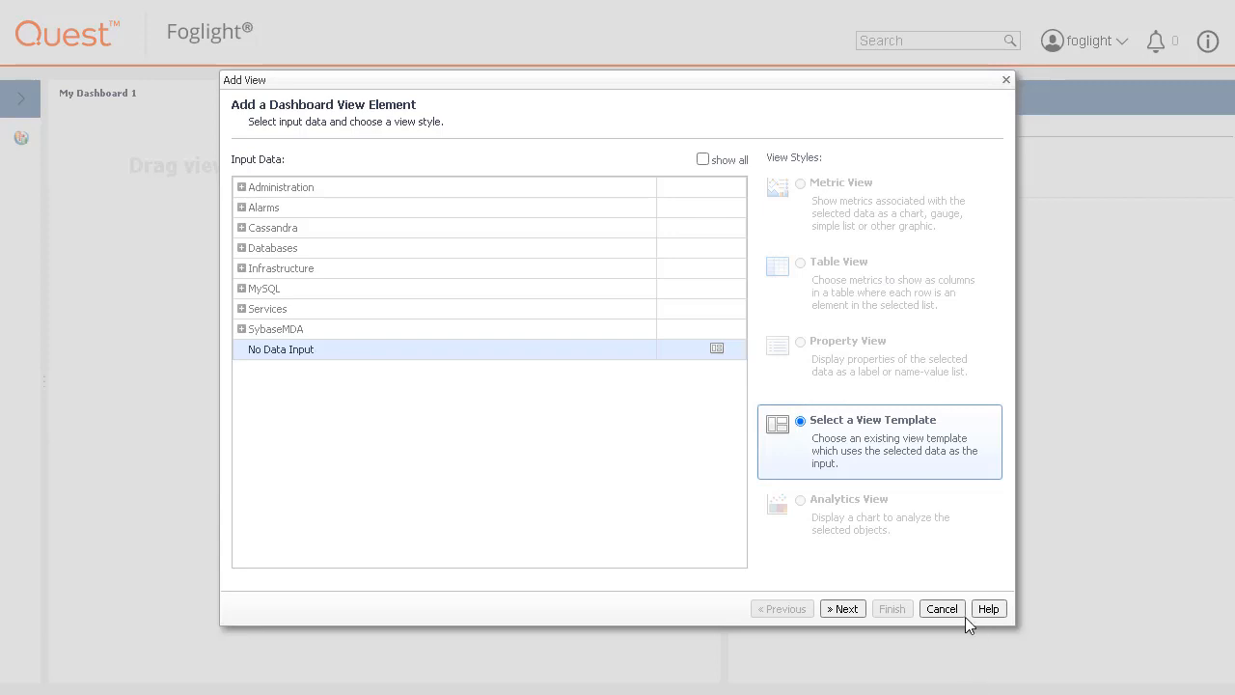
{"action": "left_click", "coordinate": [942, 607]}
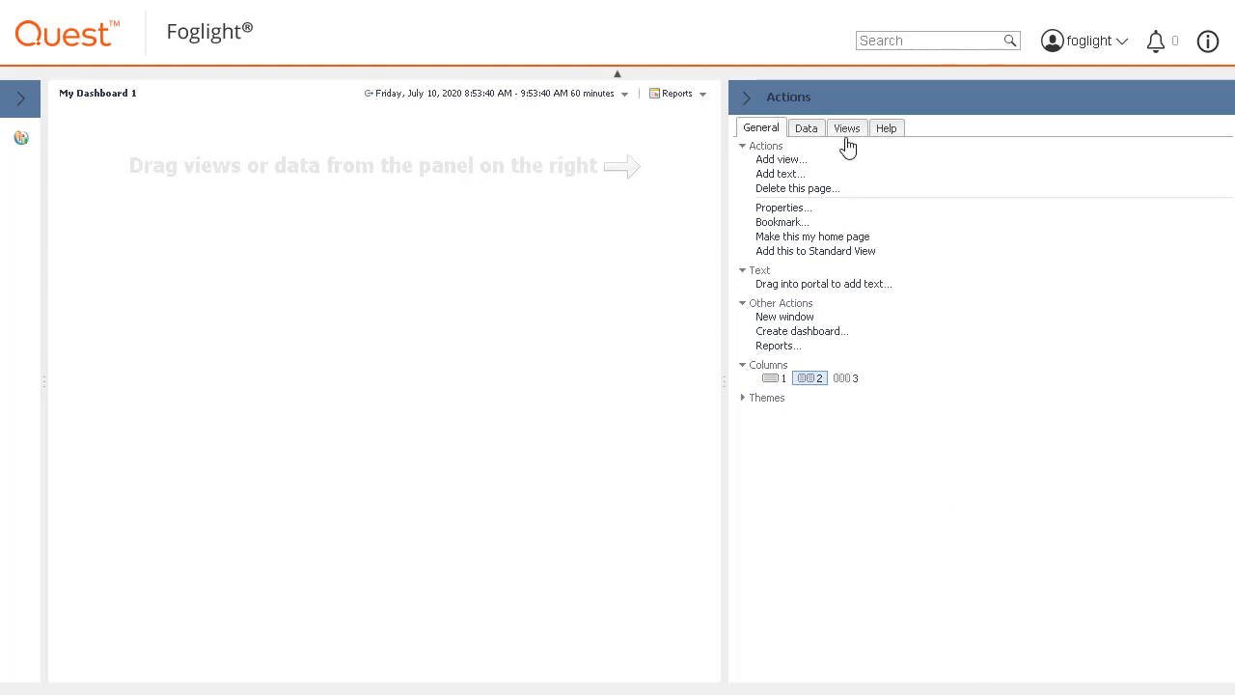
Show the views library and expand Databases > SQL Server > realtime Summary views.
{"action": "left_click", "coordinate": [846, 128]}
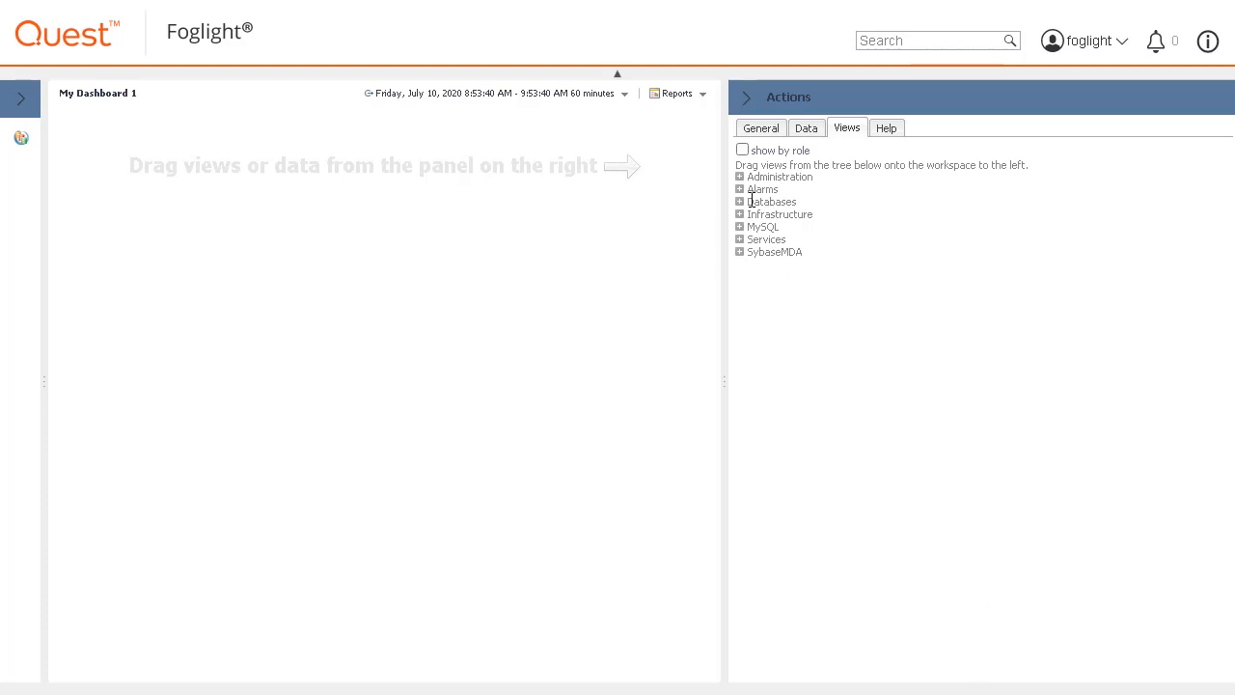
{"action": "left_click", "coordinate": [739, 202]}
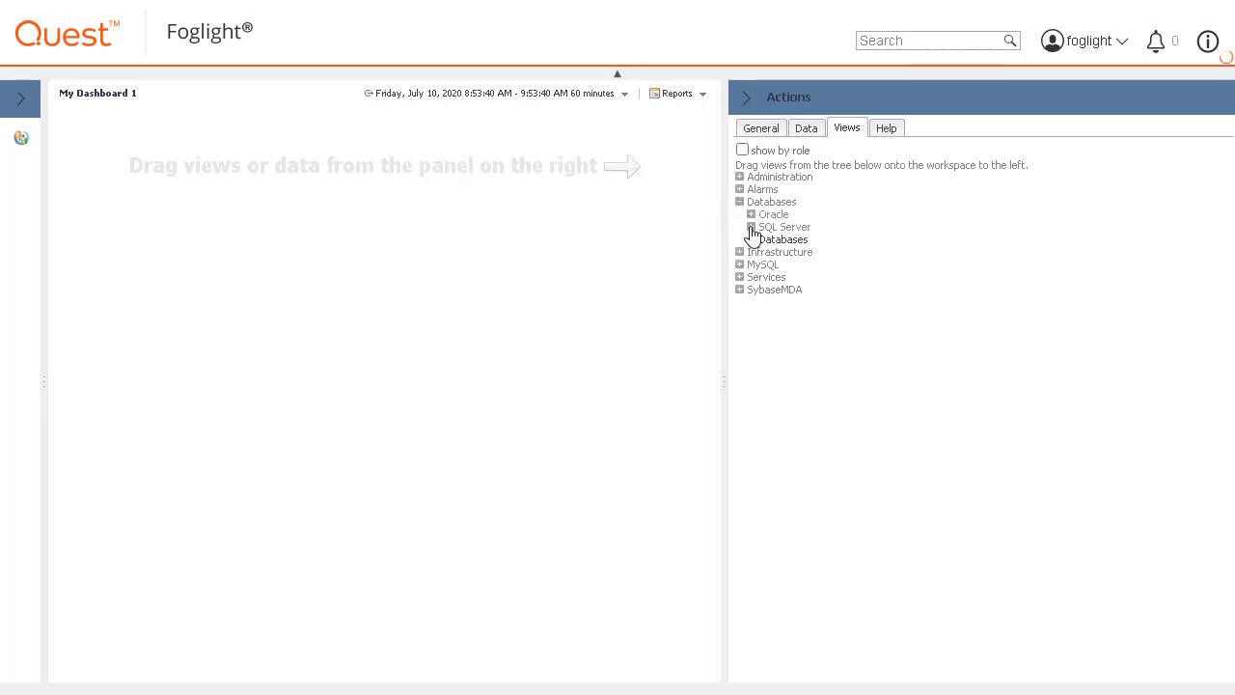
{"action": "left_click", "coordinate": [750, 228]}
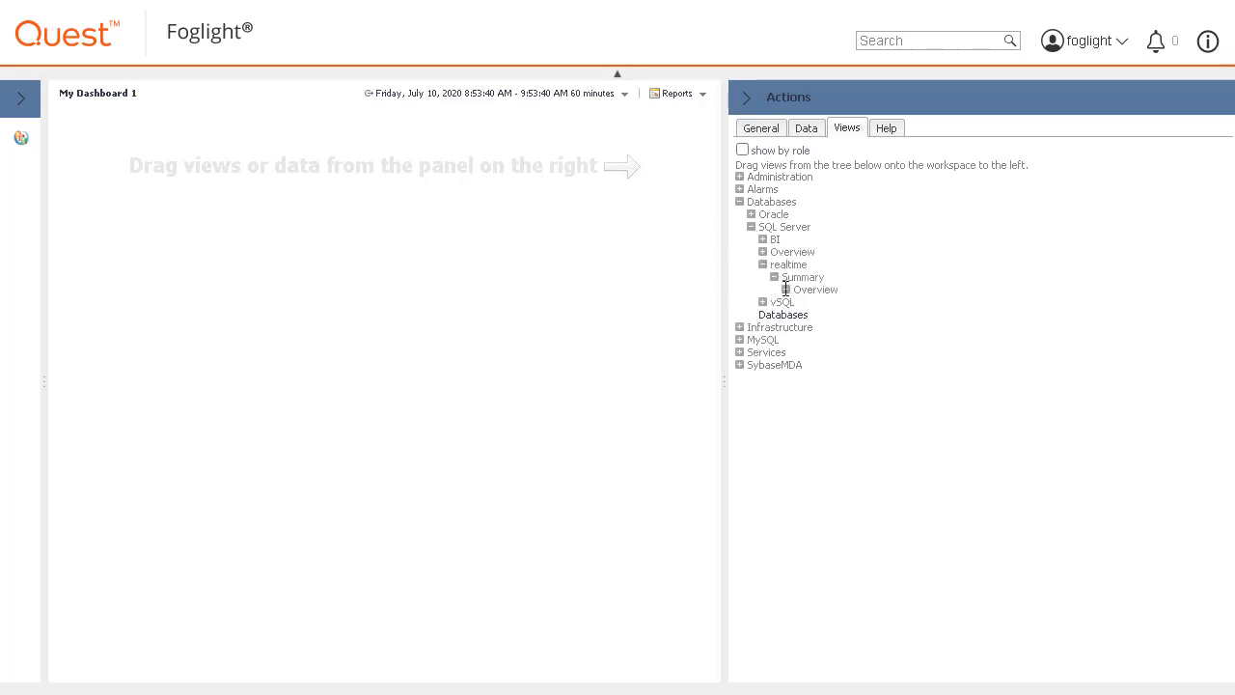
{"action": "left_click", "coordinate": [764, 251]}
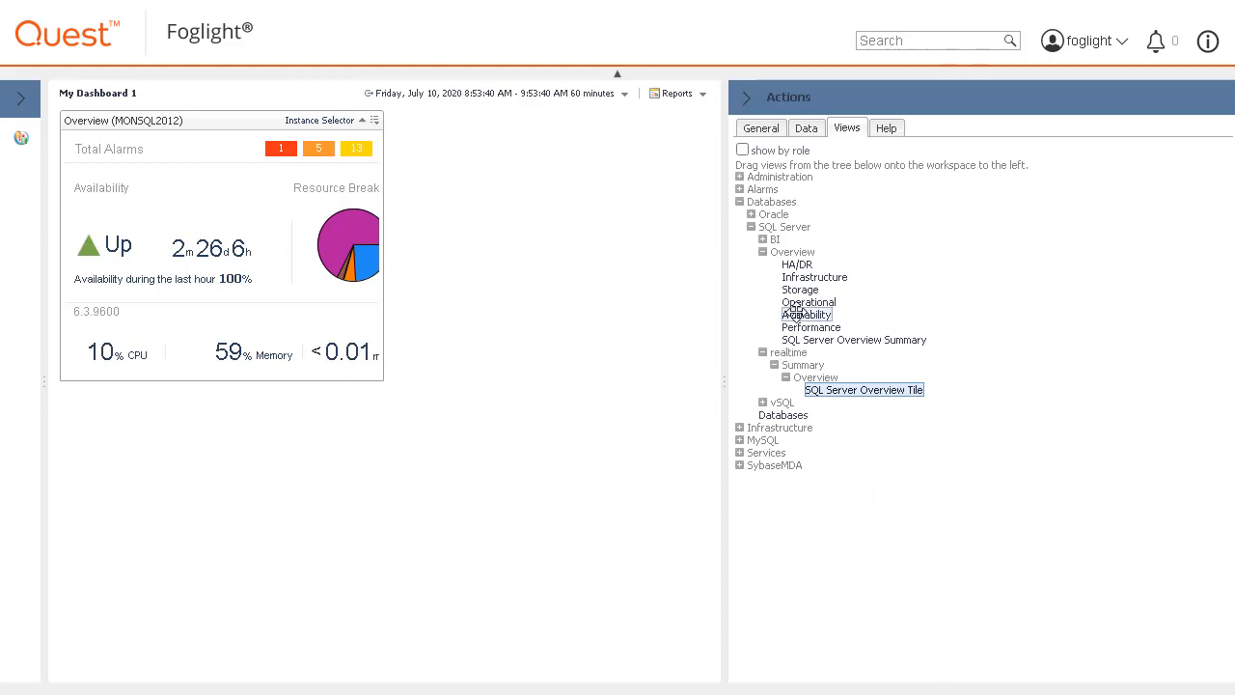
{"action": "mouse_move", "coordinate": [799, 290]}
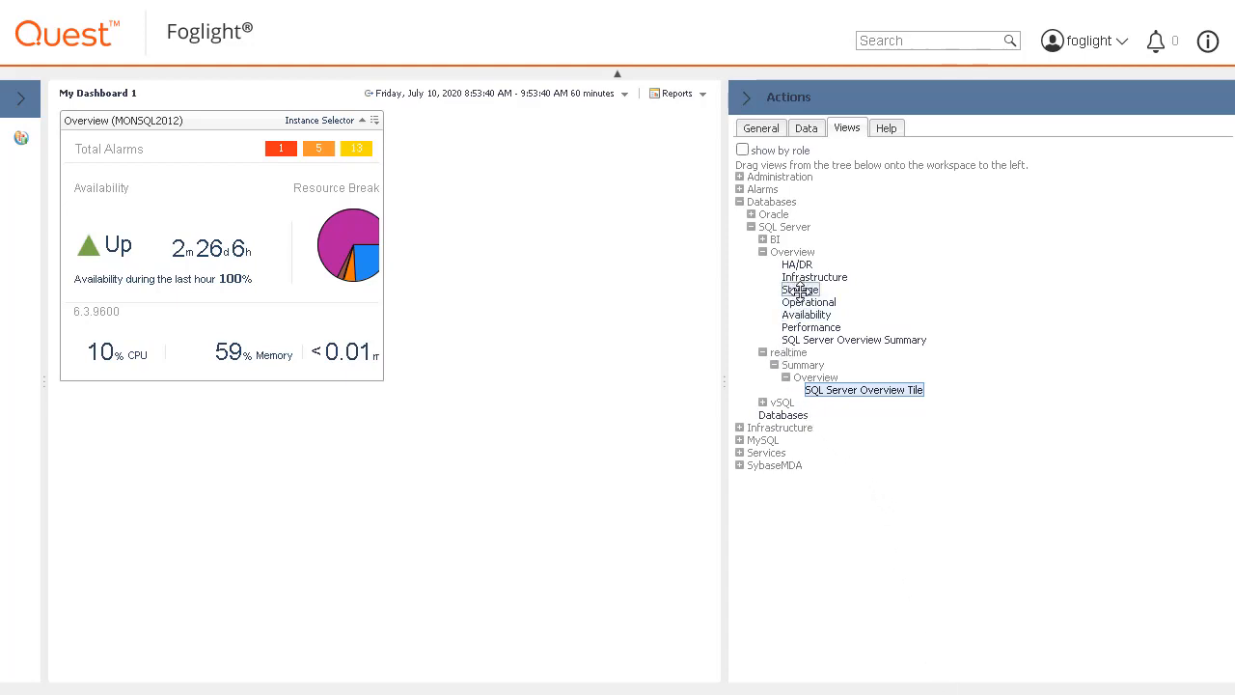
Add the Storage view for MONSQL2012 to the dashboard alongside the Overview tile.
{"action": "left_click", "coordinate": [799, 289]}
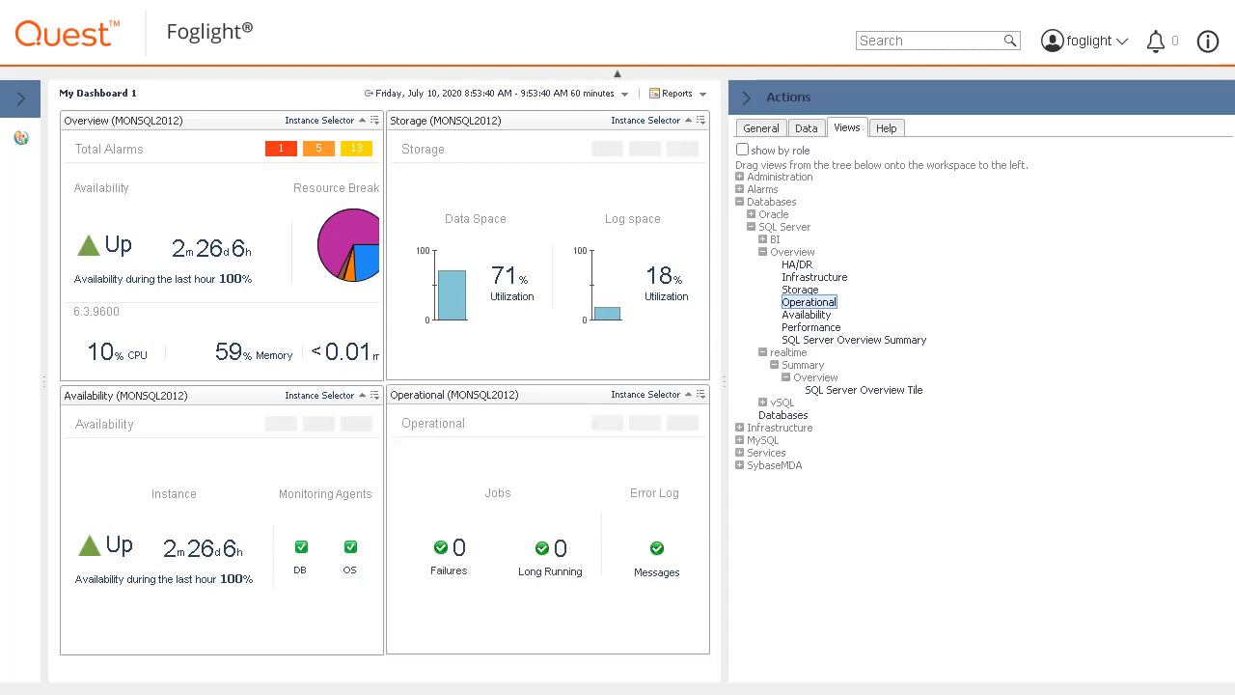
{"action": "mouse_move", "coordinate": [949, 384]}
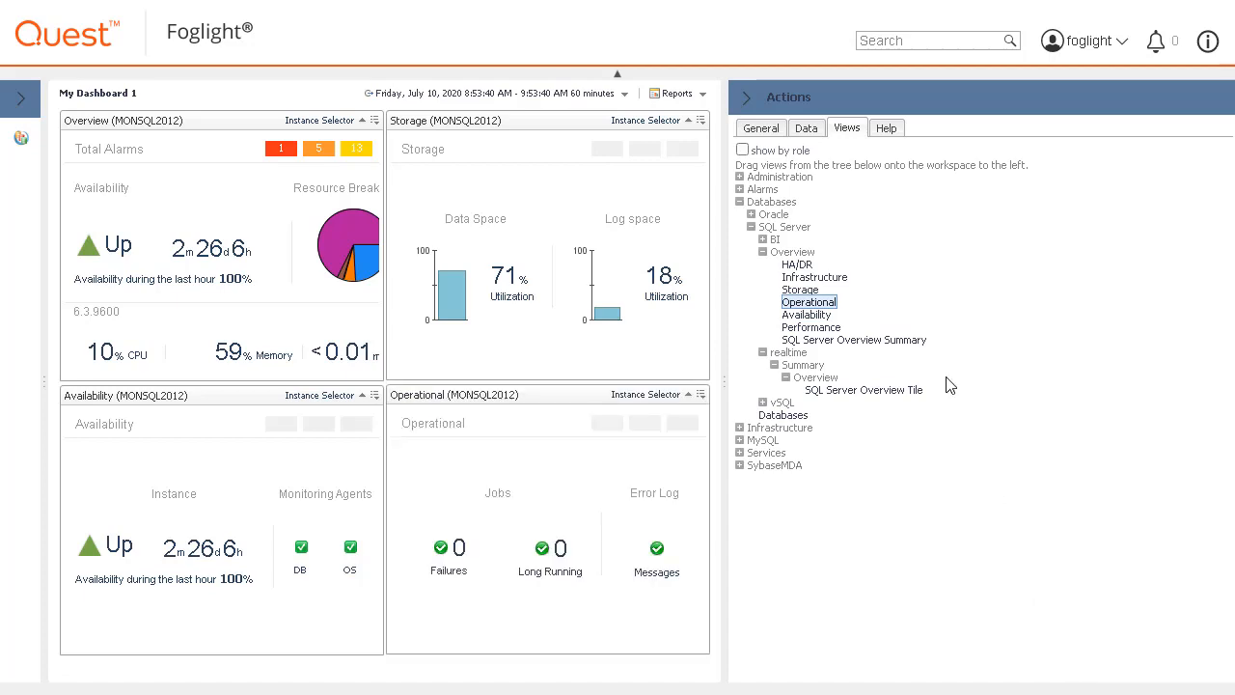
Lay the dashboard out as one column and collapse the side panel to widen it.
{"action": "left_click", "coordinate": [761, 128]}
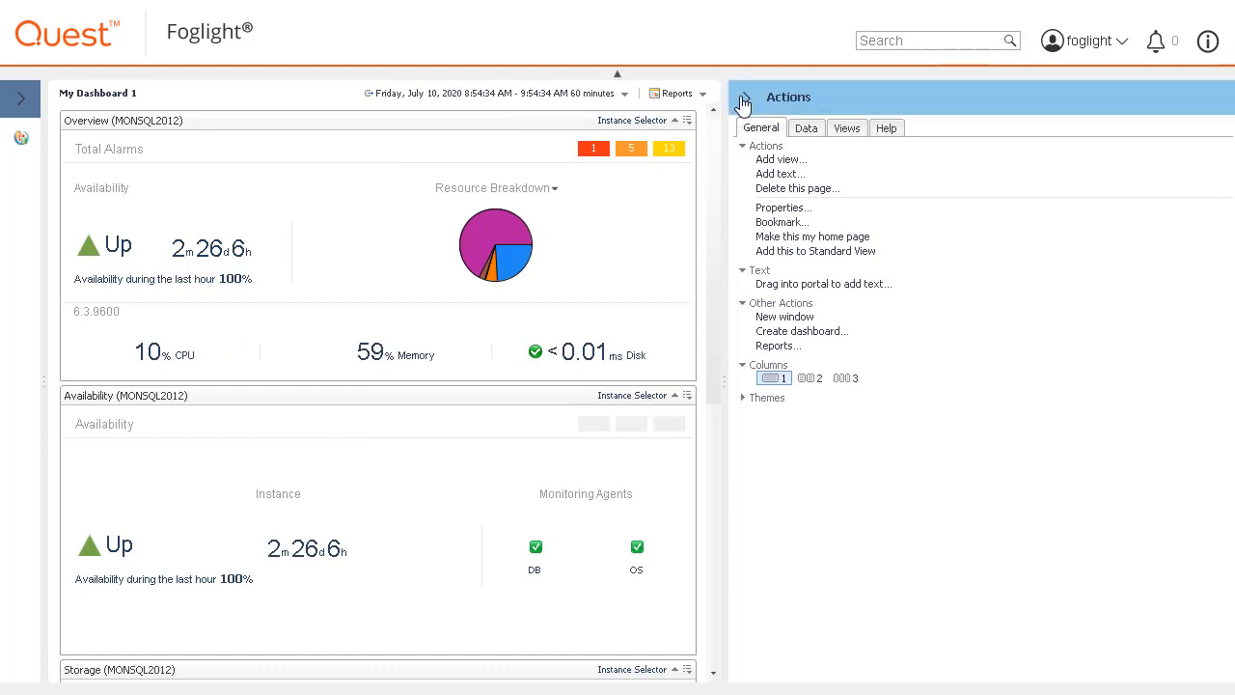
{"action": "left_click", "coordinate": [743, 104]}
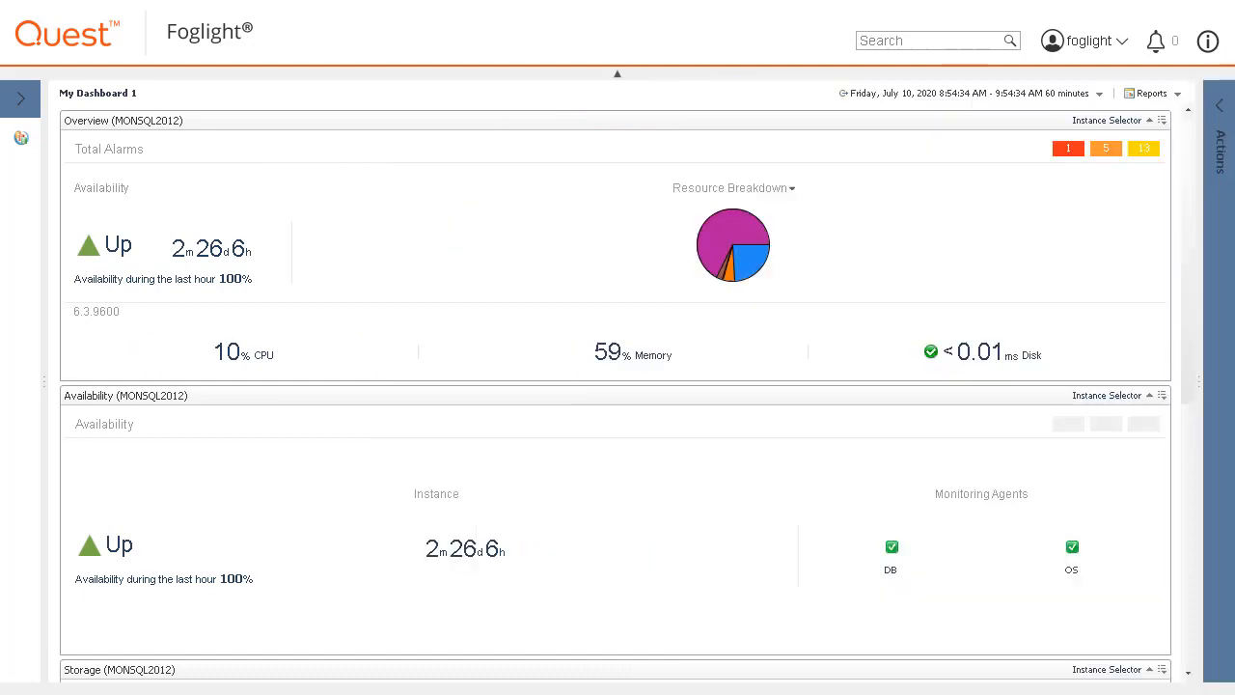
{"action": "mouse_move", "coordinate": [1129, 131]}
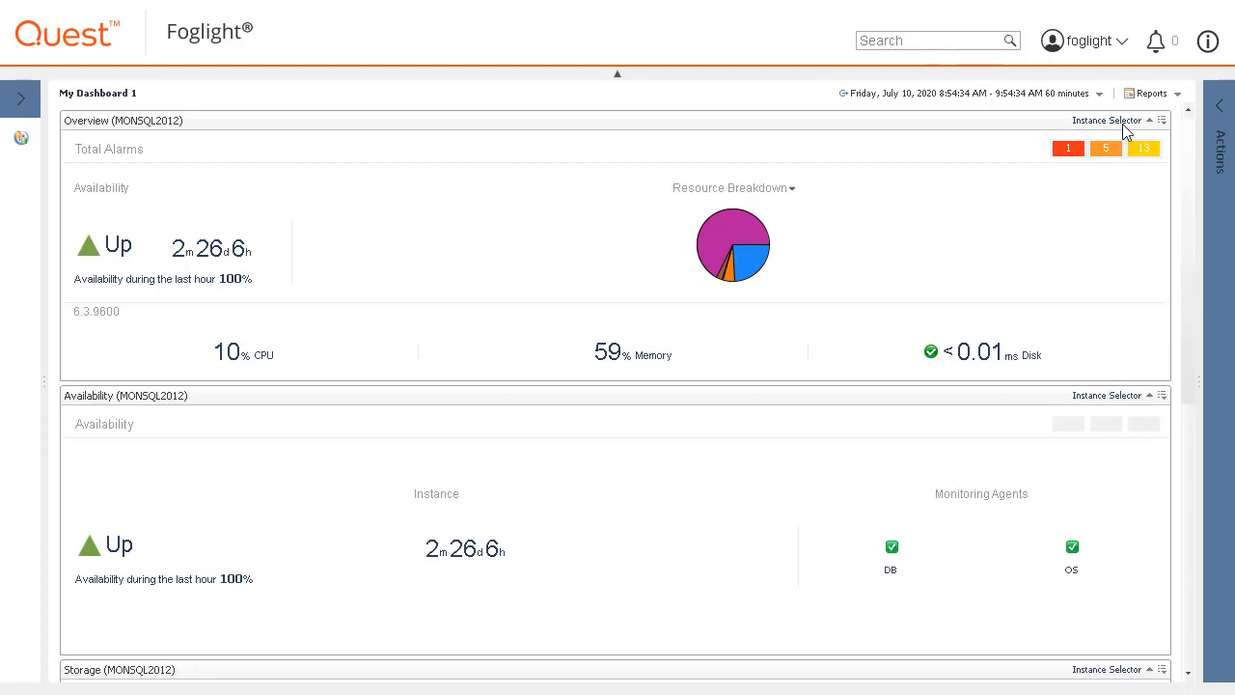
Switch the Overview view to instance MONSQL2016A1 via its Instance Selector.
{"action": "left_click", "coordinate": [1108, 119]}
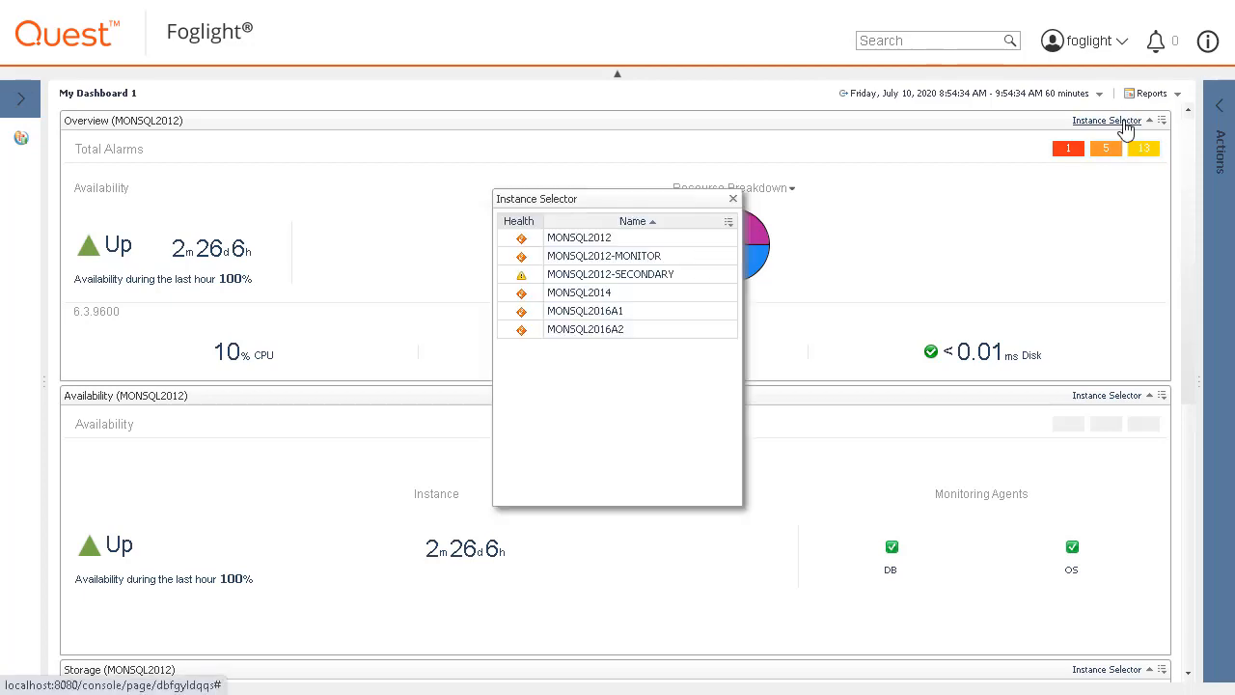
{"action": "left_click", "coordinate": [585, 309]}
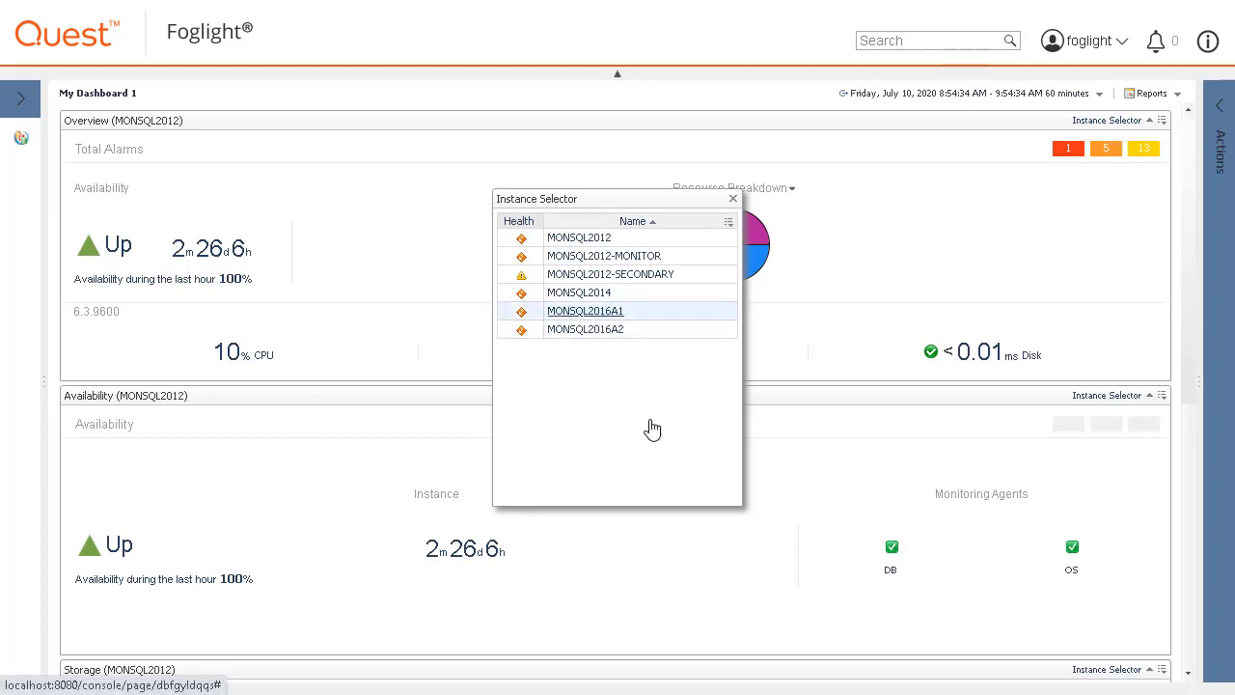
{"action": "left_click", "coordinate": [585, 309]}
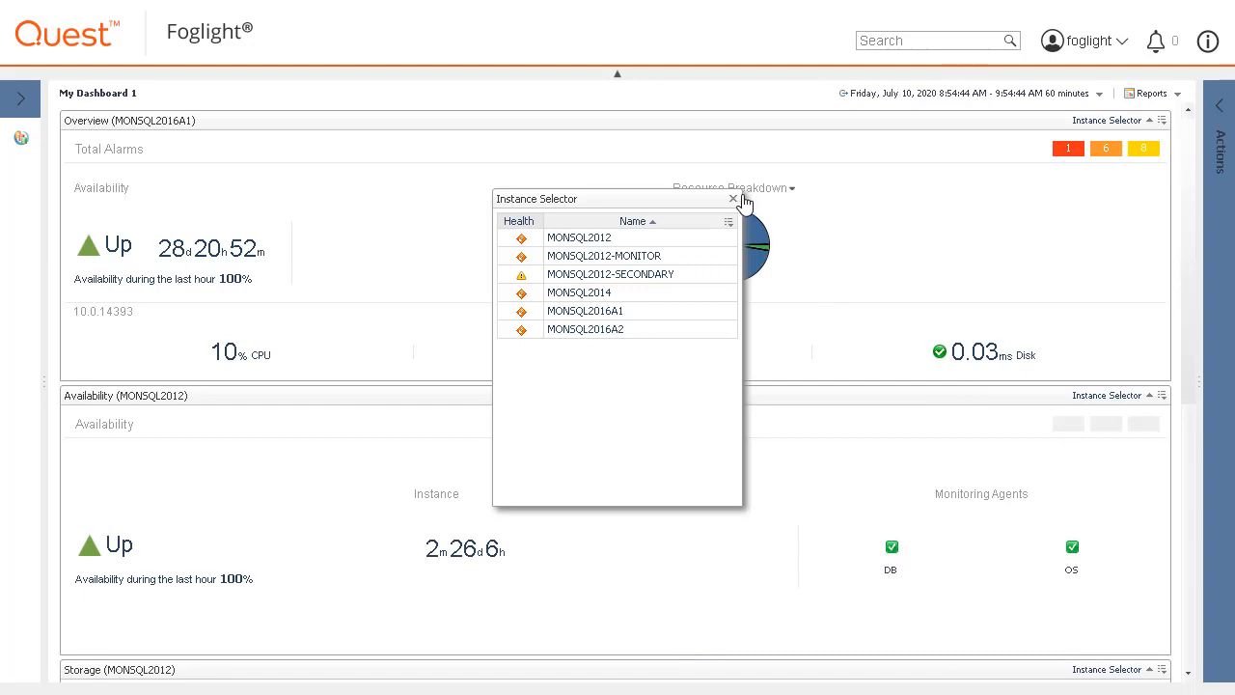
{"action": "left_click", "coordinate": [734, 199]}
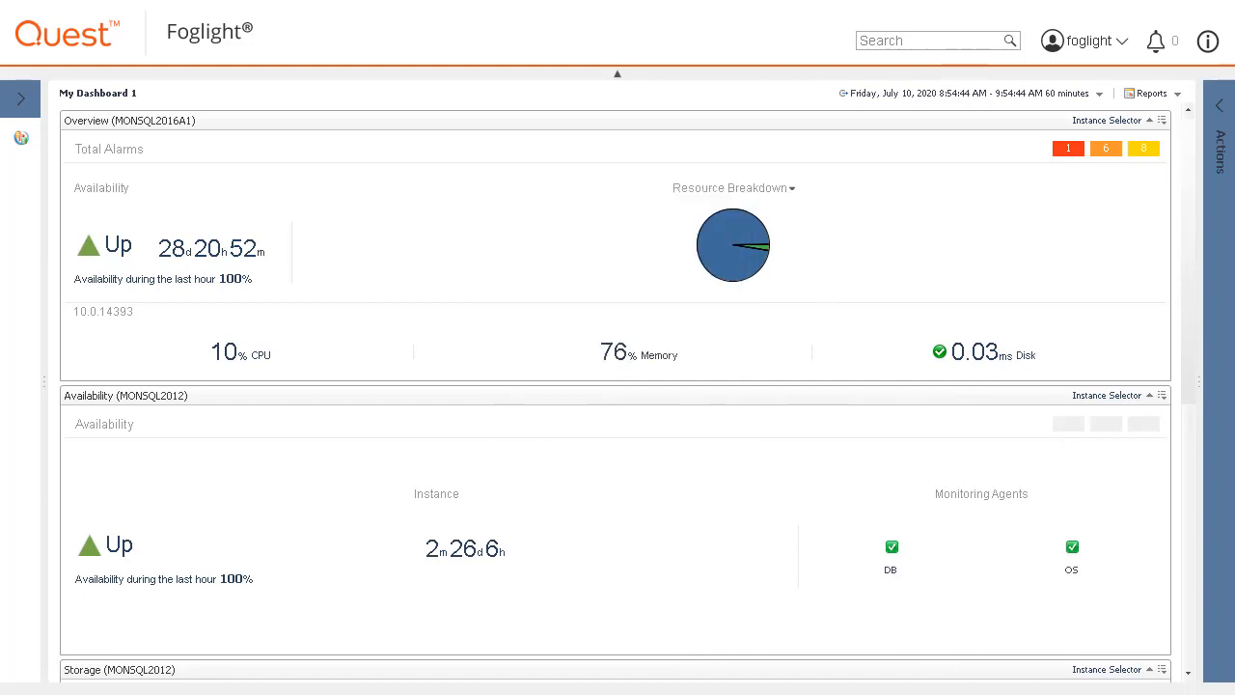
Switch the Availability view to MONSQL2016A2, then reopen the Actions side panel.
{"action": "left_click", "coordinate": [1107, 394]}
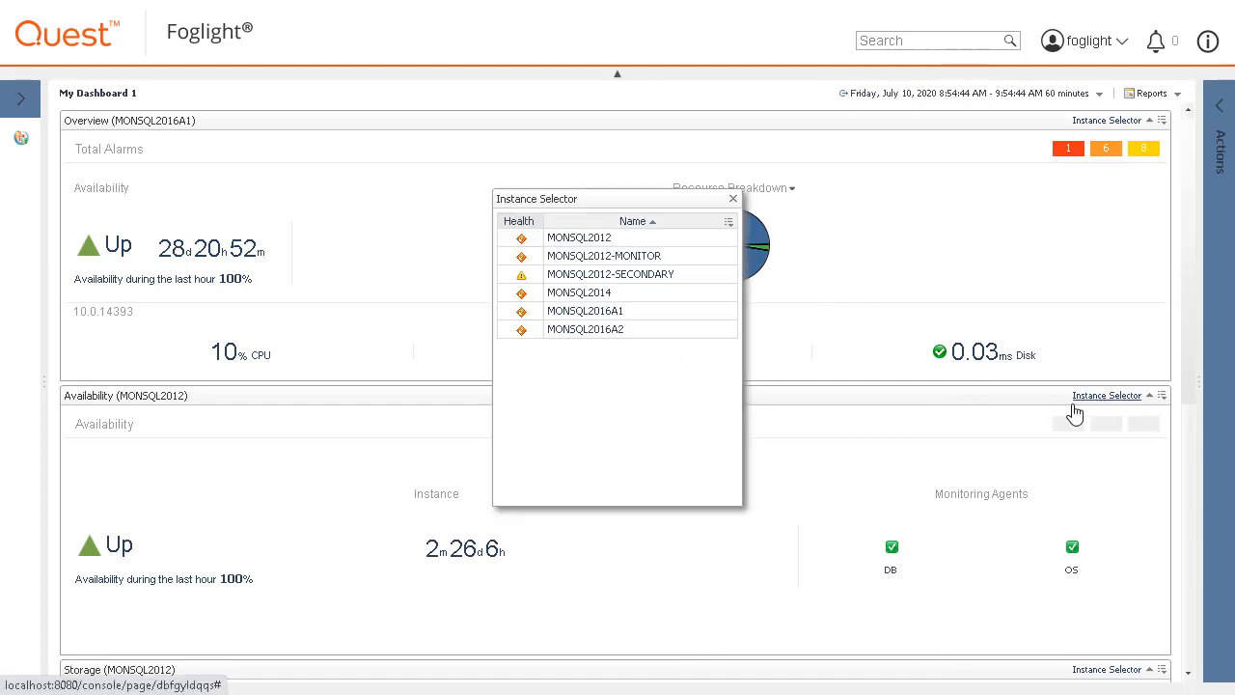
{"action": "mouse_move", "coordinate": [585, 328]}
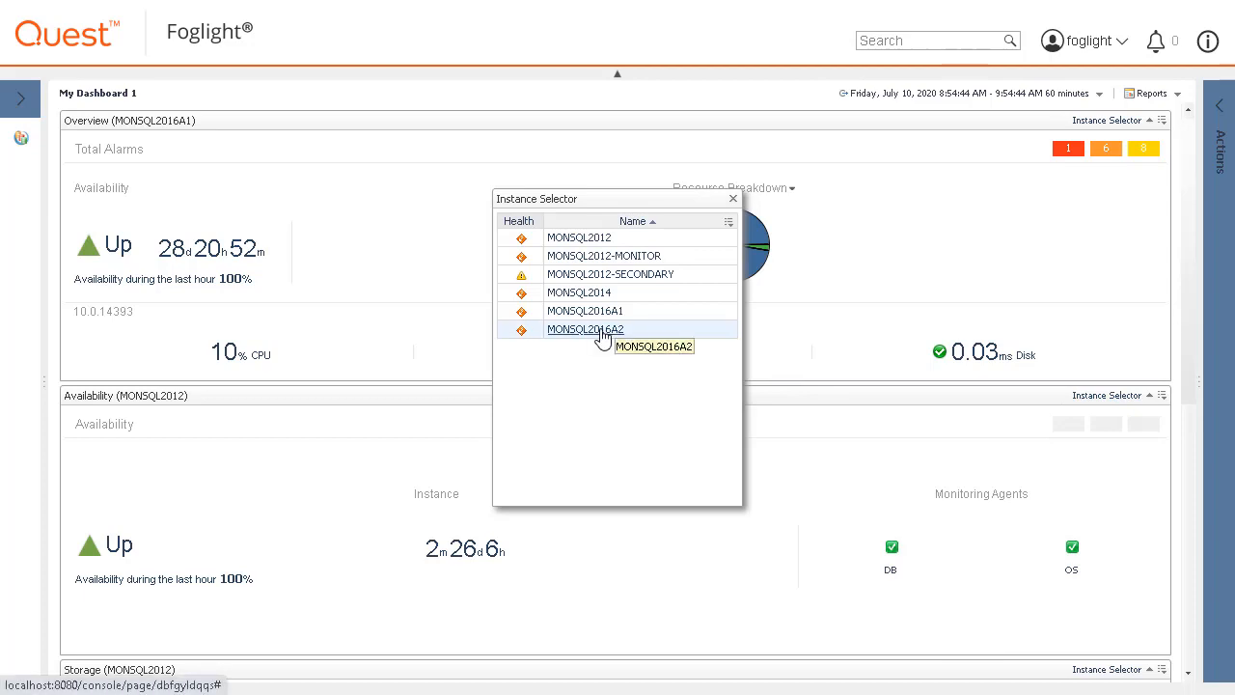
{"action": "left_click", "coordinate": [585, 328]}
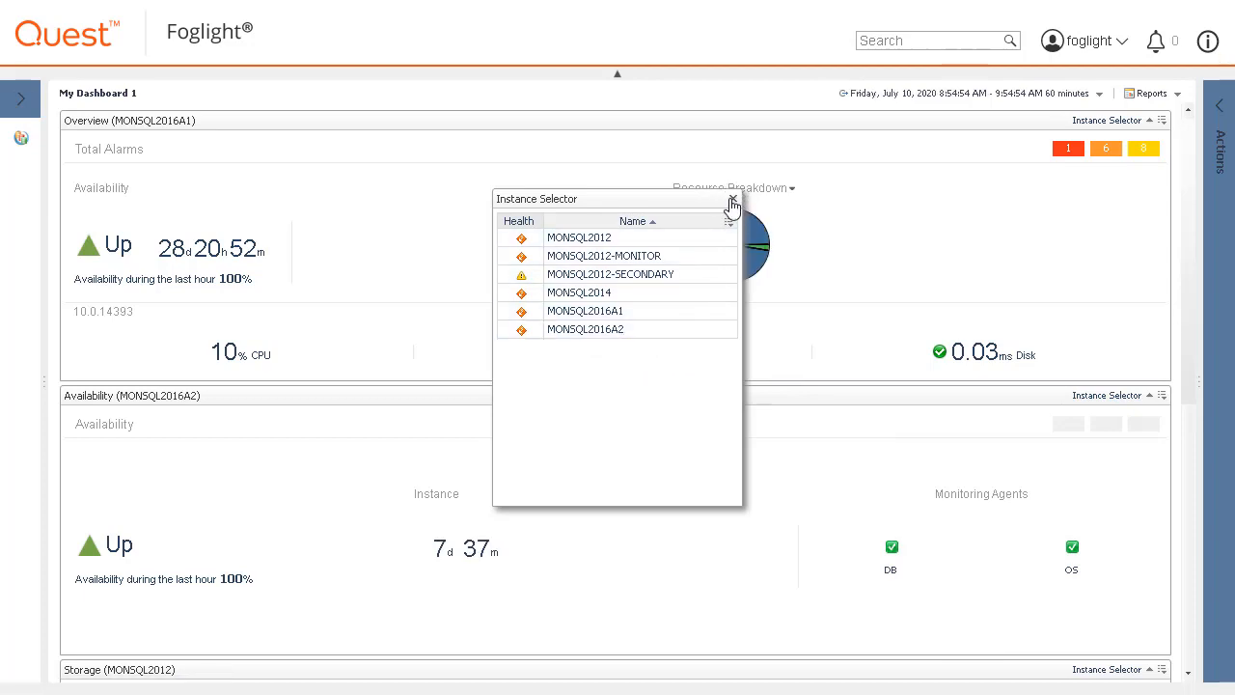
{"action": "left_click", "coordinate": [734, 199]}
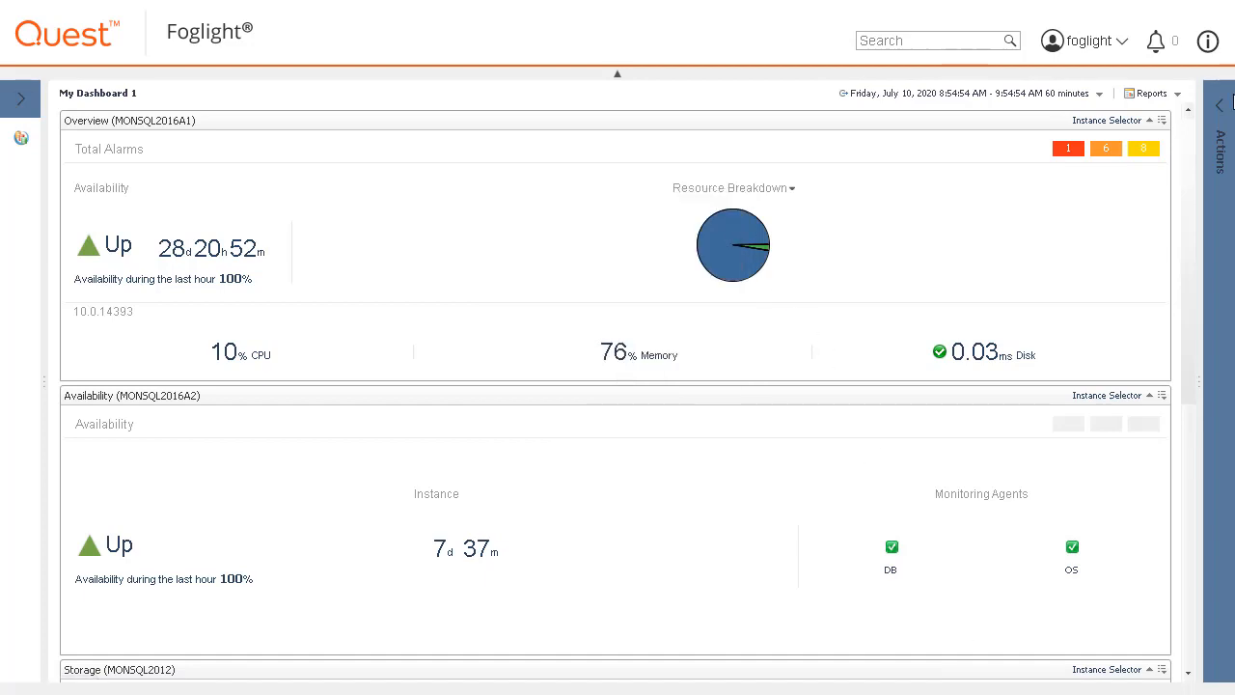
{"action": "left_click", "coordinate": [1220, 104]}
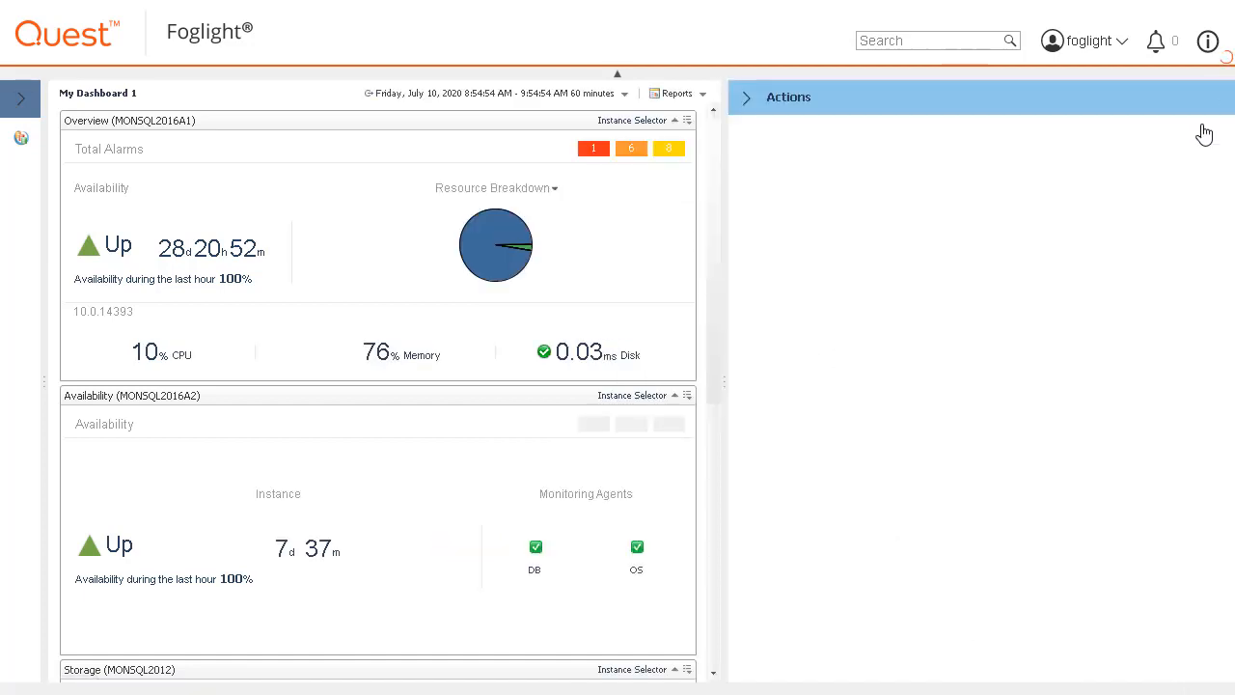
{"action": "left_click", "coordinate": [745, 97]}
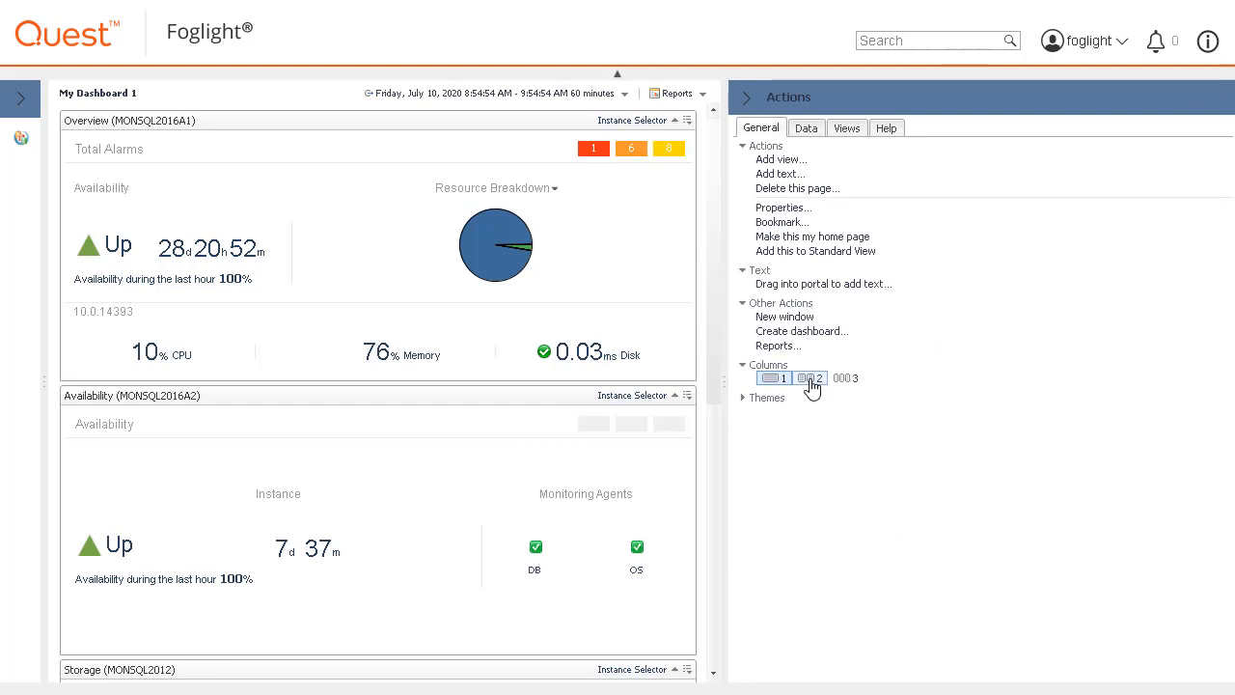